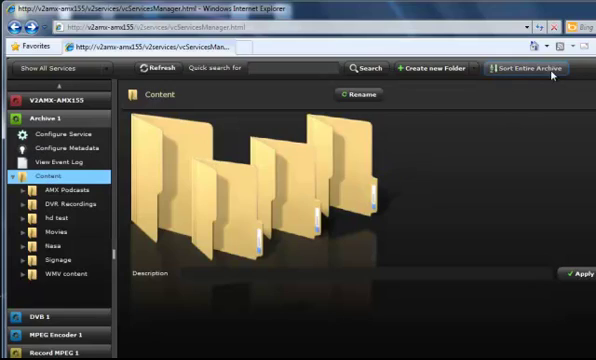
pyautogui.moveTo(524, 68)
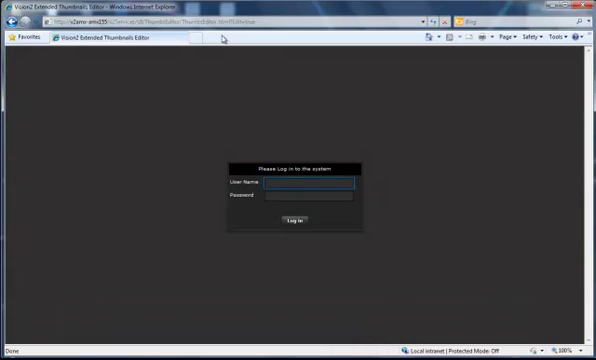
# Sign in as 'administrator' to reach the Archive 1 content folder tree.
pyautogui.click(304, 184)
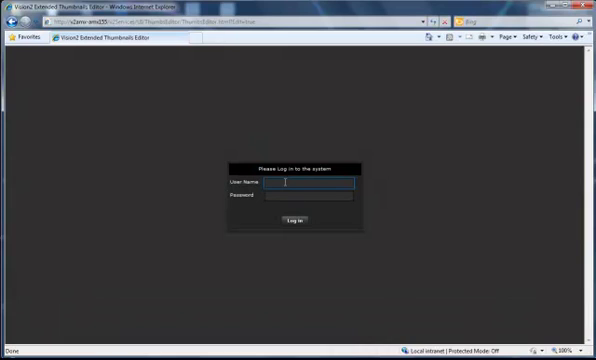
pyautogui.write('administrator')
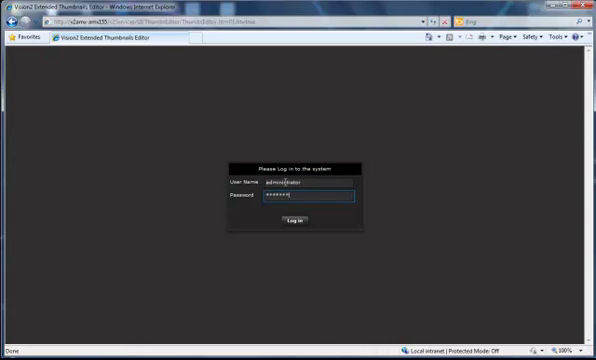
pyautogui.click(288, 218)
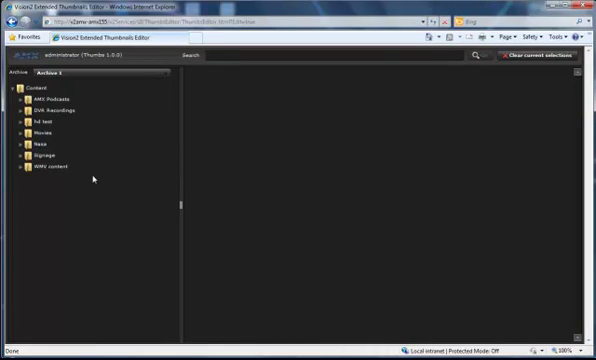
pyautogui.moveTo(52, 164)
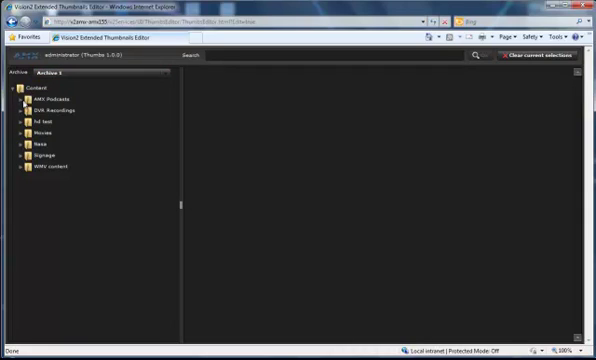
# Preview the Center Staging podcast under AMX Podcasts, then open the Big Buck Bunny video from Movies.
pyautogui.click(22, 100)
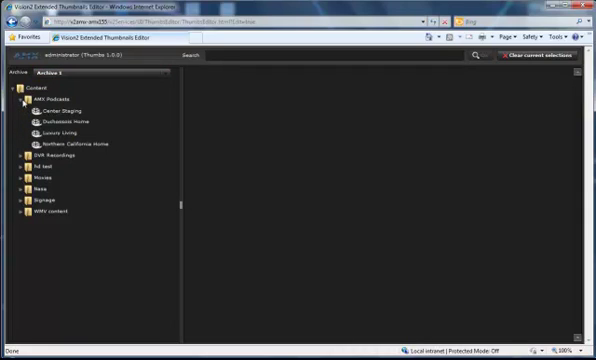
pyautogui.click(60, 110)
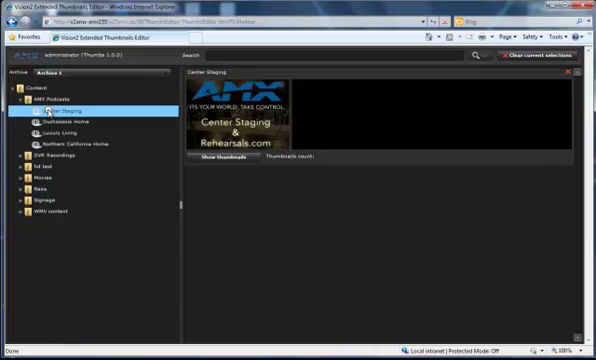
pyautogui.click(64, 122)
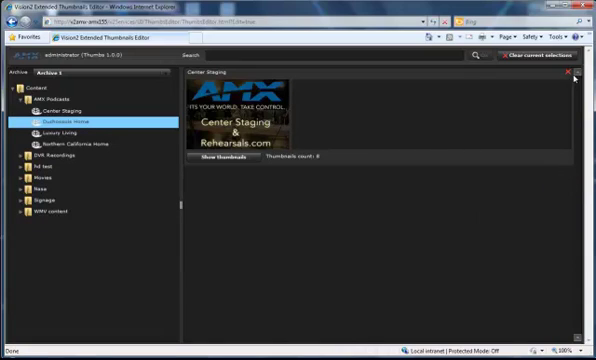
pyautogui.click(572, 72)
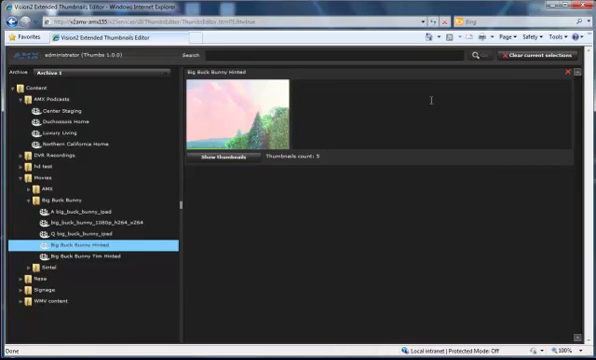
# List the video's thumbnails with timestamps and default descriptions and scroll through them.
pyautogui.click(218, 160)
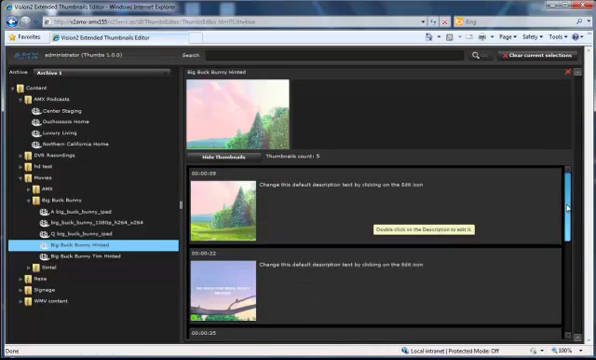
pyautogui.scroll(-3)
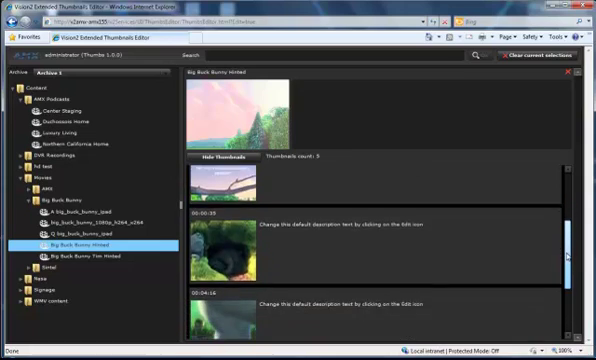
pyautogui.scroll(-3)
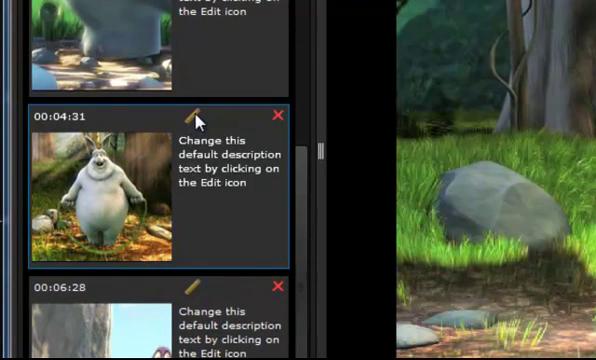
# Replace the 00:04:31 thumbnail's default description with 'Bunny Jump' and save it.
pyautogui.click(196, 114)
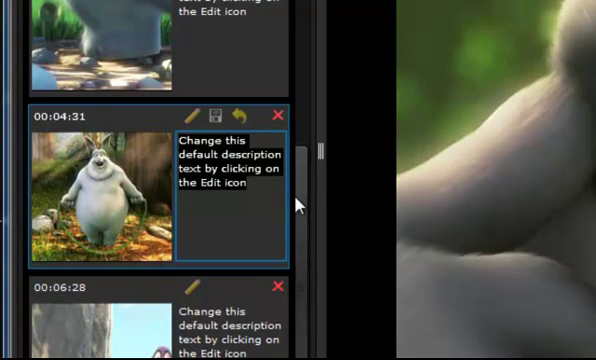
pyautogui.write('Bunny Jumpi')
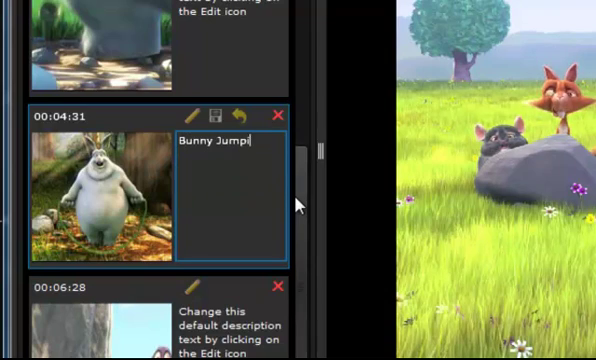
pyautogui.write('ng Rope')
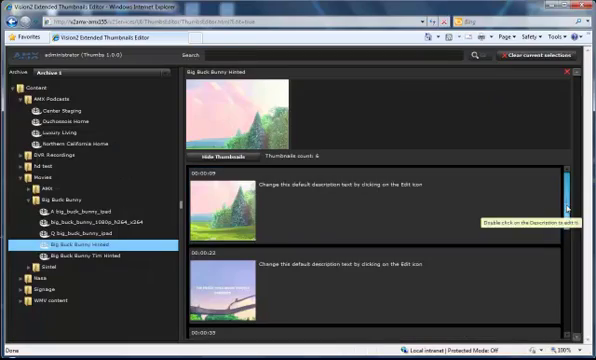
# Scroll down the page before leaving the editor for the read-only Thumbnail Viewer.
pyautogui.scroll(-3)
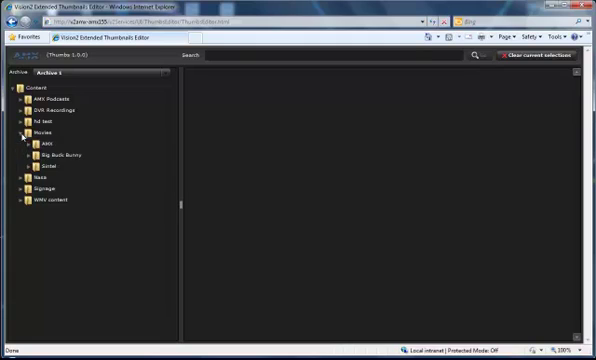
# Open the Big Buck Bunny video from its folder and show its thumbnail list.
pyautogui.click(32, 156)
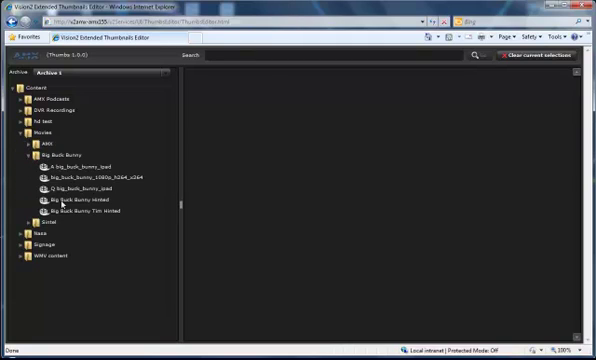
pyautogui.click(80, 200)
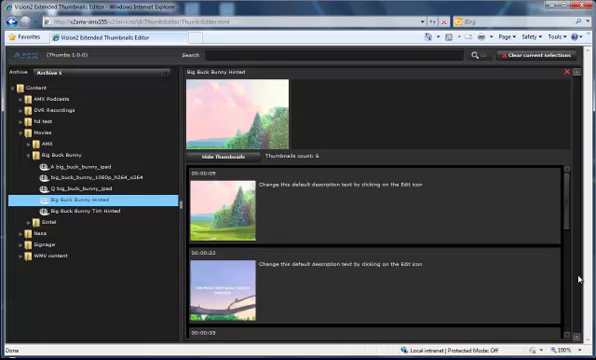
pyautogui.scroll(-3)
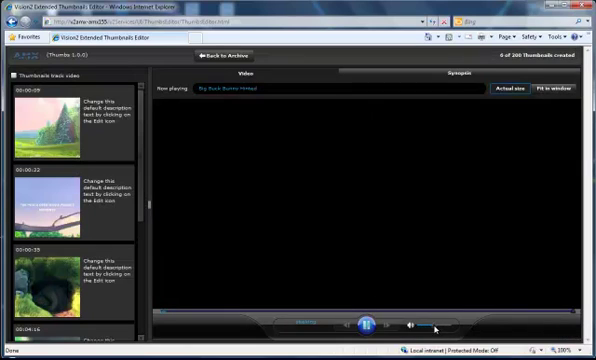
# Play the video alongside its thumbnails, then close the player to return to the preview.
pyautogui.click(372, 320)
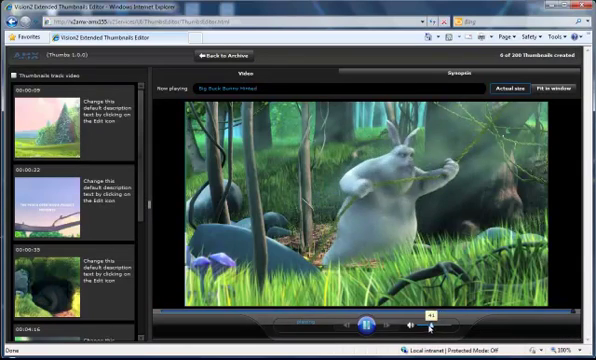
pyautogui.click(368, 322)
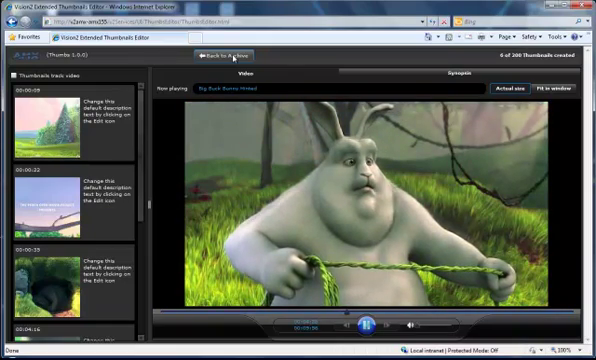
pyautogui.click(216, 56)
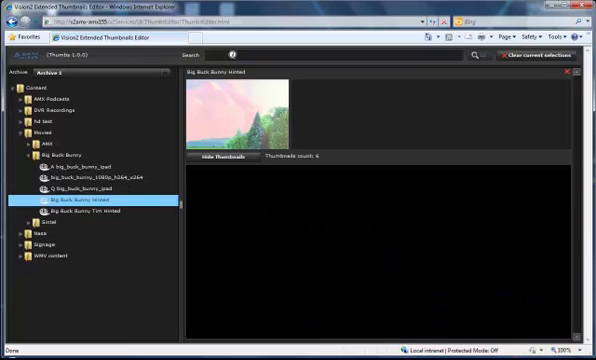